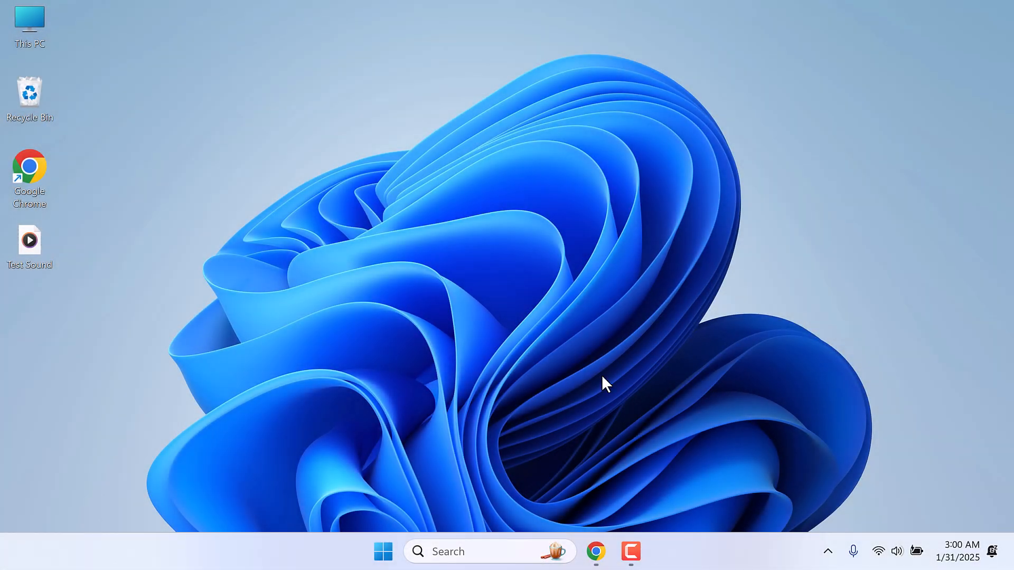
# Step: Review the Audacity download and OpenVINO plugin release pages in Chrome, then show recent downloads
pyautogui.click(596, 552)
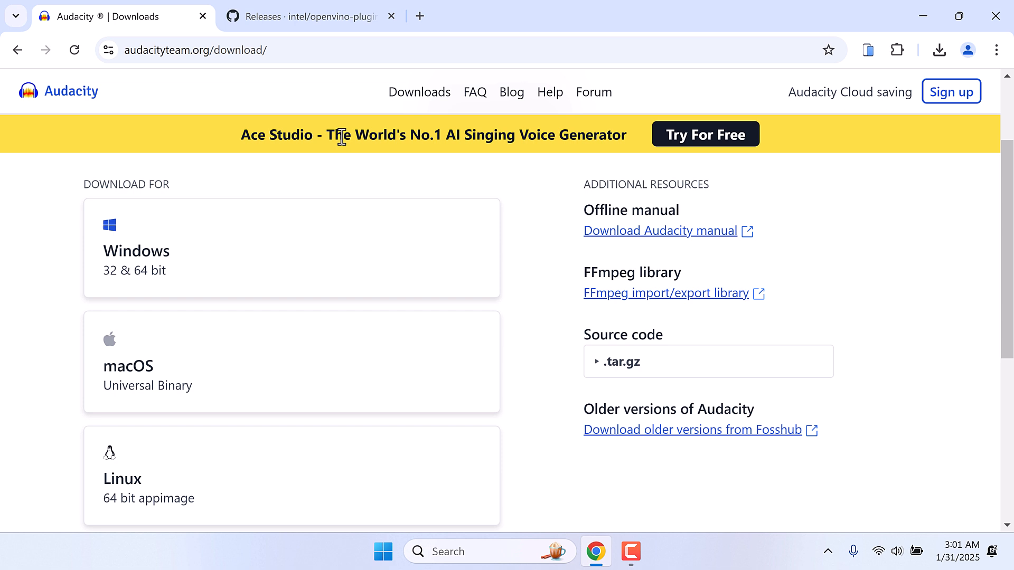
pyautogui.moveTo(168, 286)
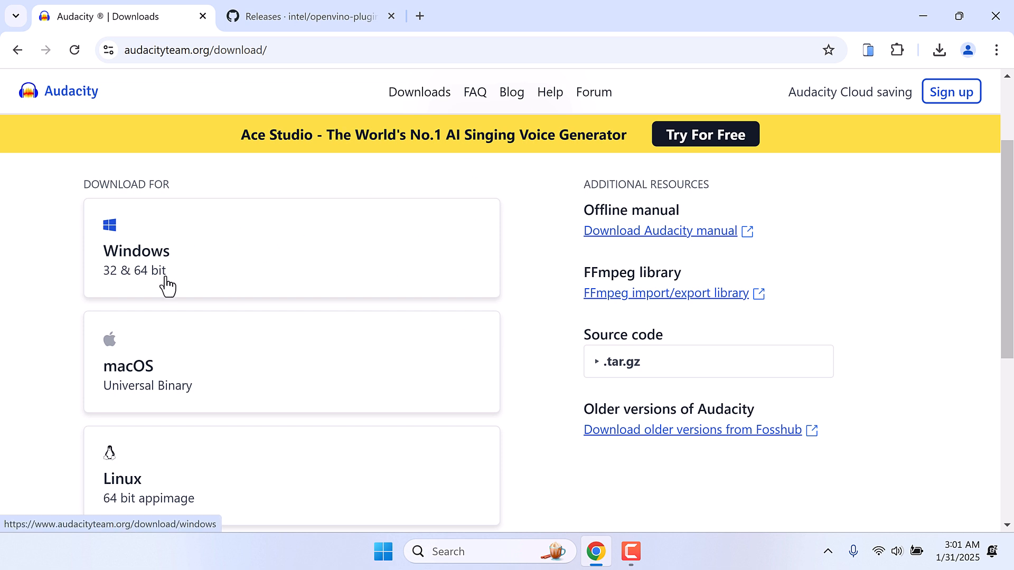
pyautogui.click(310, 16)
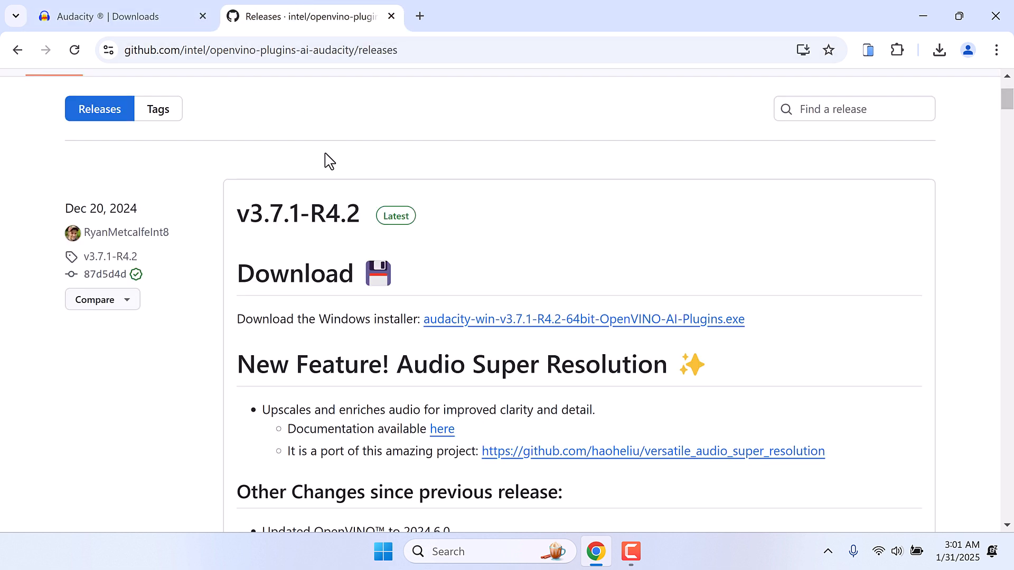
pyautogui.scroll(-3)
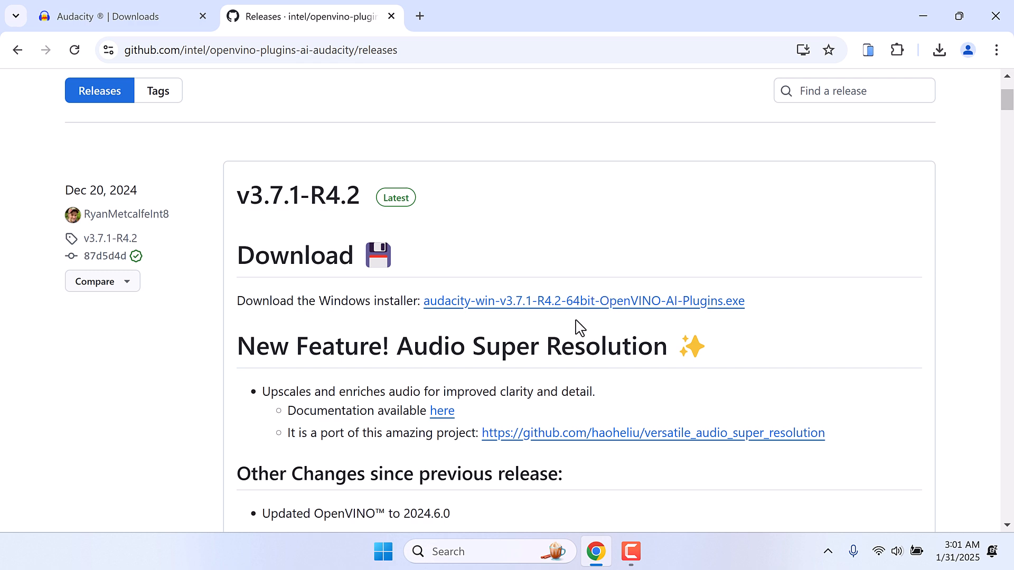
pyautogui.click(939, 50)
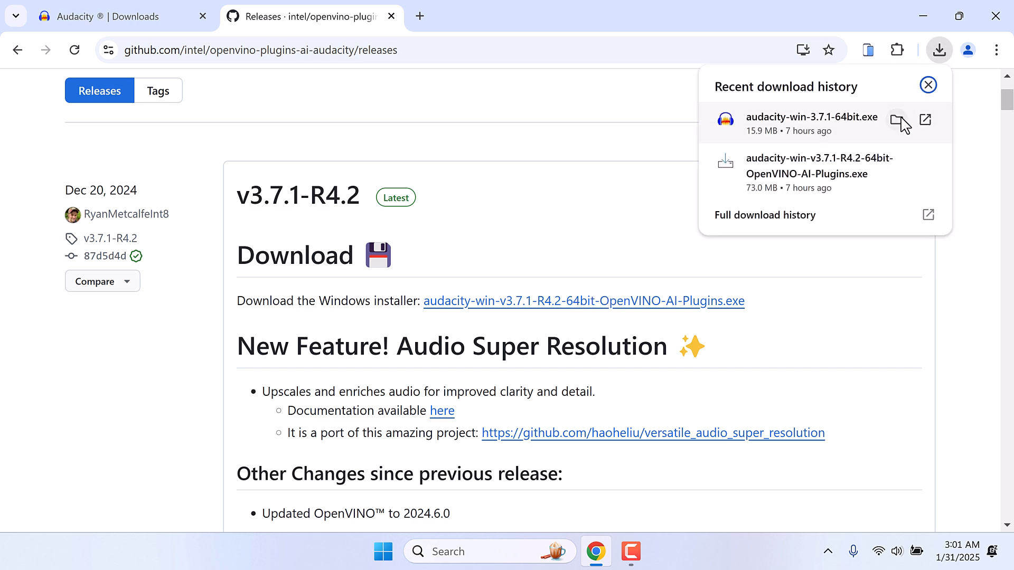
# Step: Check both Audacity installers in the Downloads folder, then close File Explorer
pyautogui.click(899, 120)
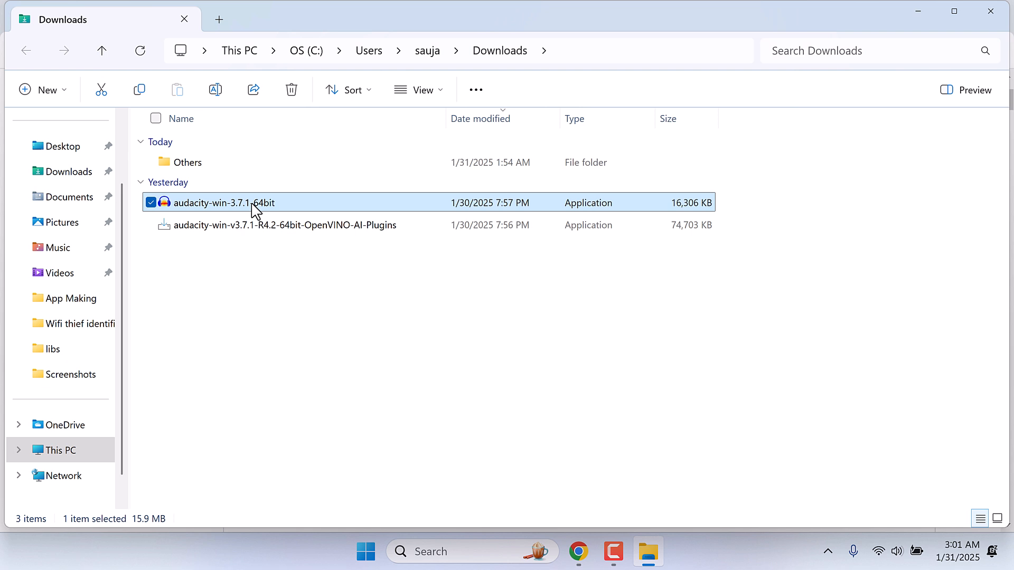
pyautogui.moveTo(245, 207)
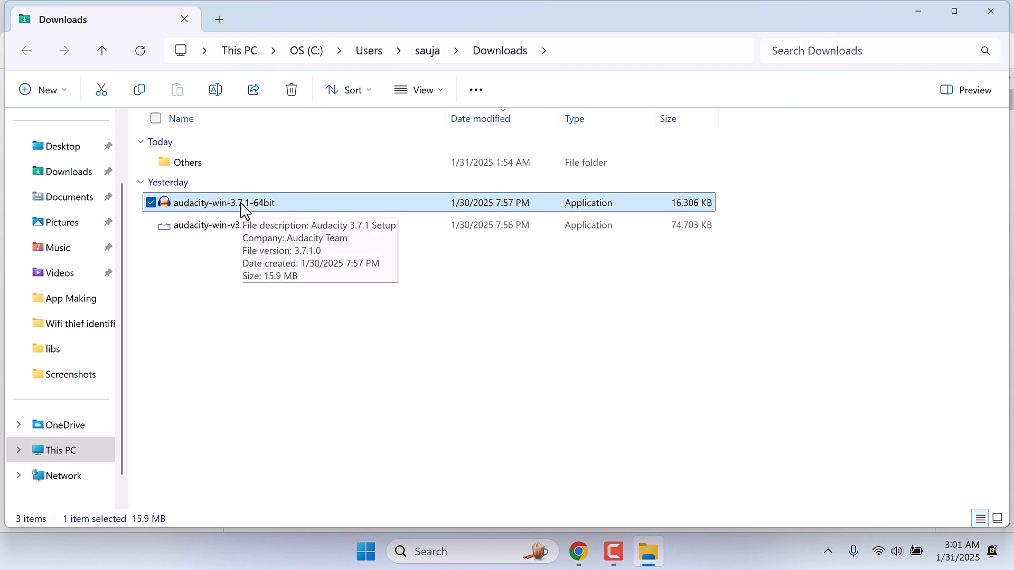
pyautogui.moveTo(294, 224)
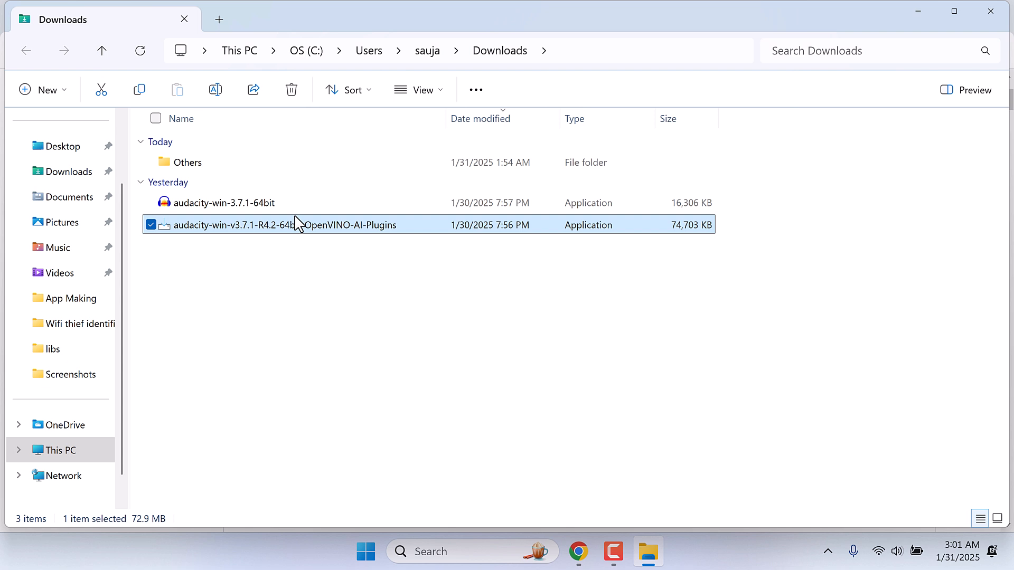
pyautogui.moveTo(990, 12)
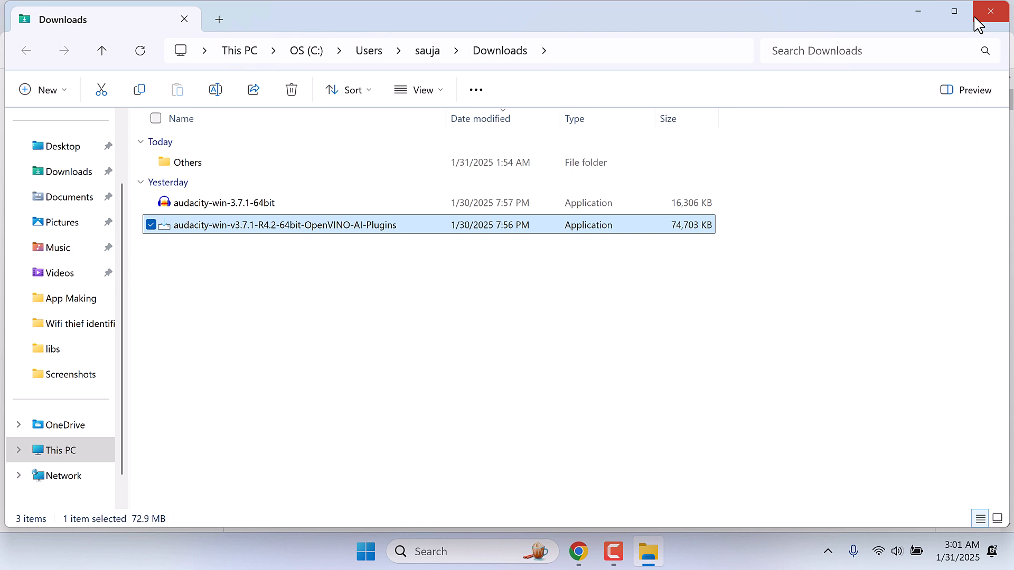
pyautogui.click(990, 12)
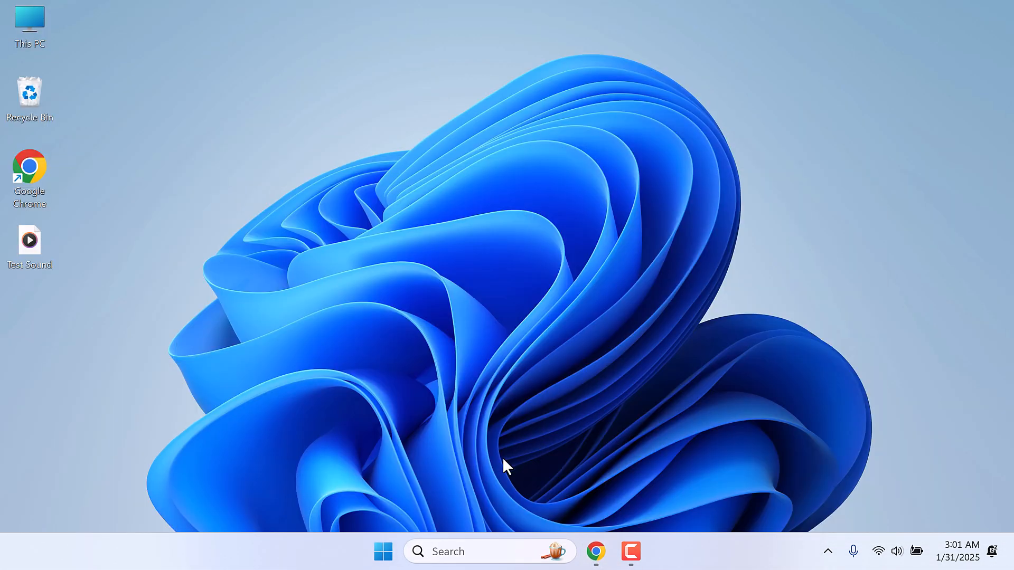
# Step: Launch Audacity 3.7.1 and dismiss the Welcome to Audacity dialog
pyautogui.click(382, 551)
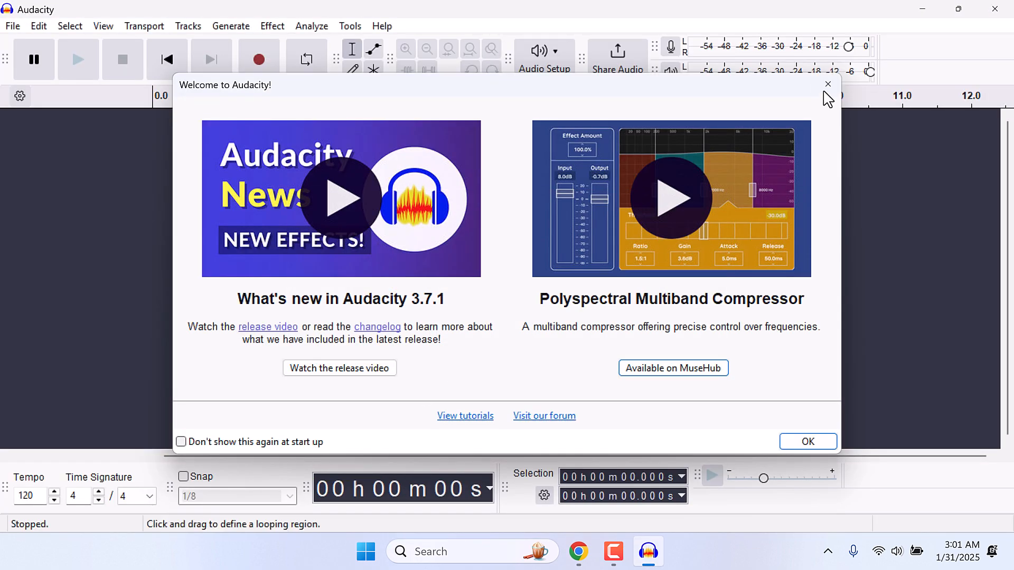
pyautogui.click(38, 26)
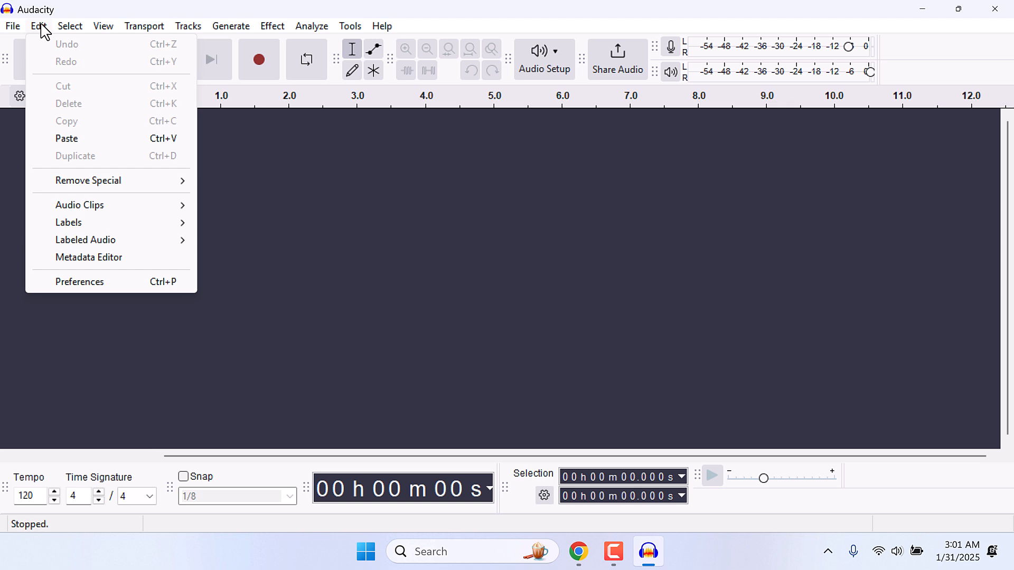
pyautogui.click(79, 282)
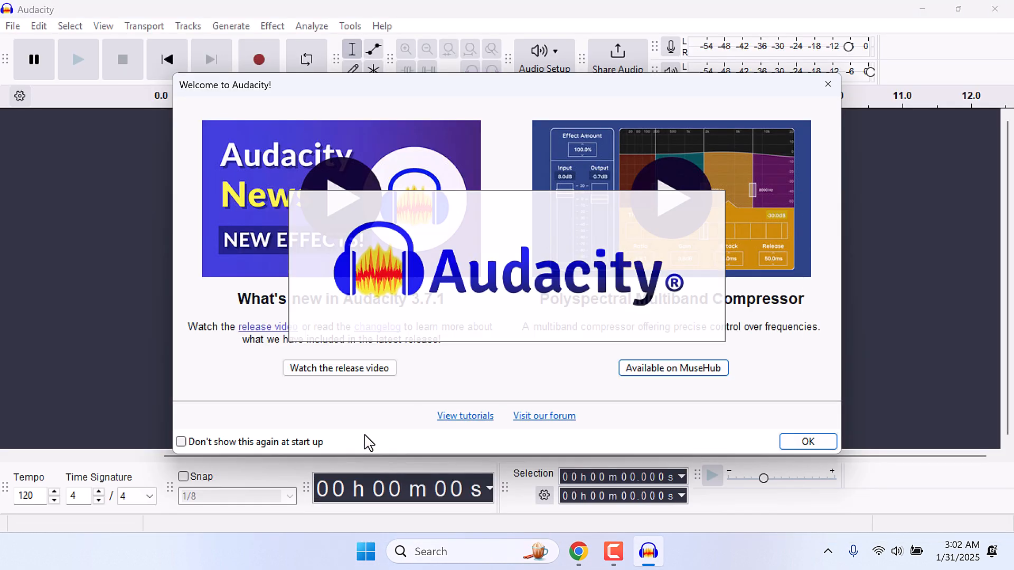
pyautogui.click(807, 441)
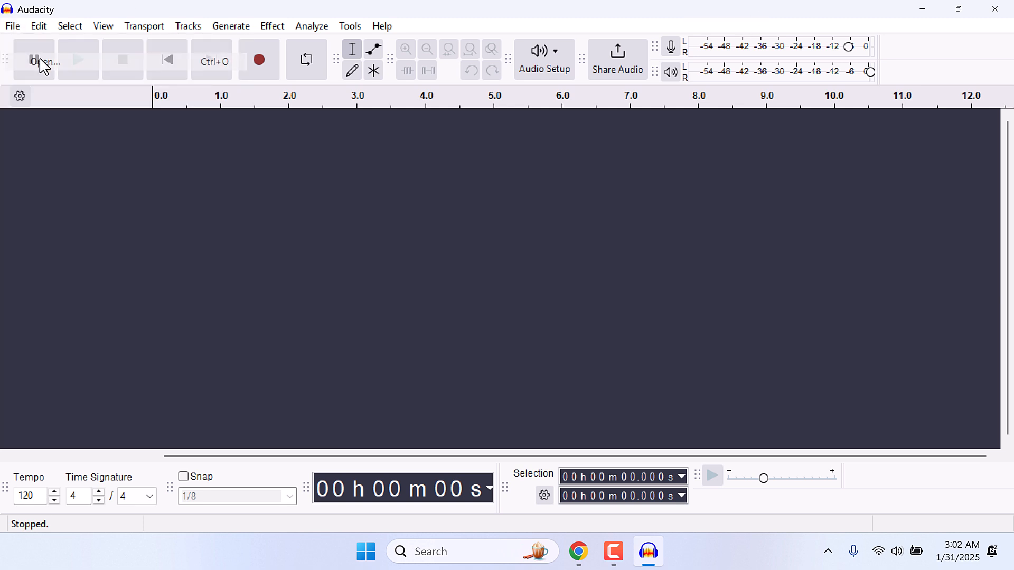
# Step: Open the Test Sound recording, play and stop it, then select the whole clip
pyautogui.click(40, 61)
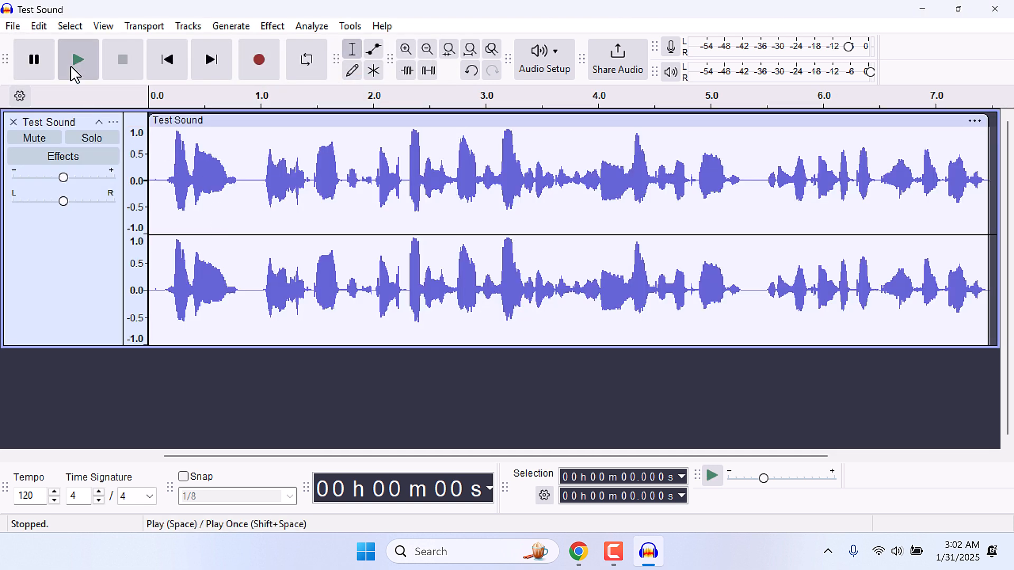
pyautogui.click(77, 59)
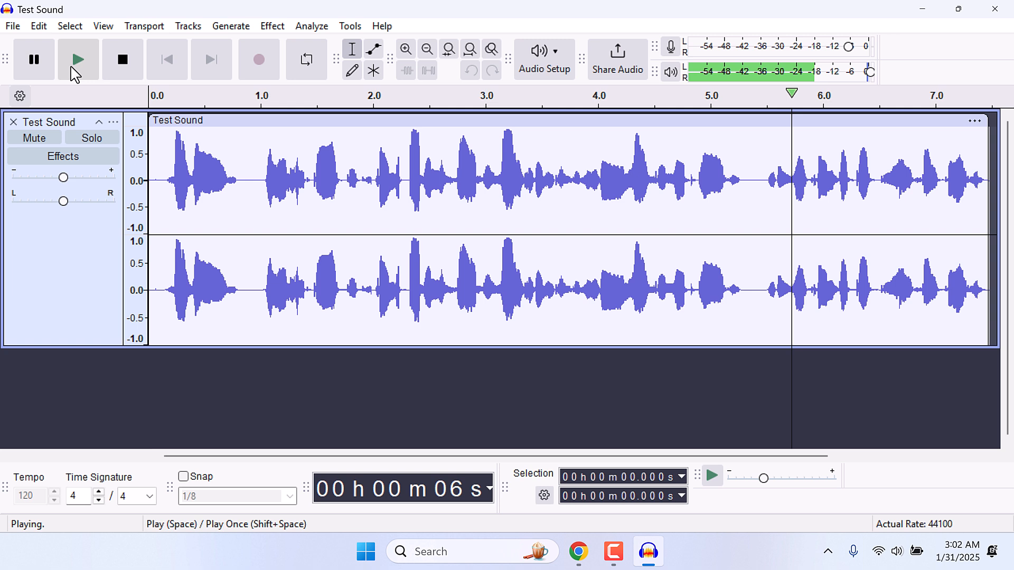
pyautogui.click(122, 59)
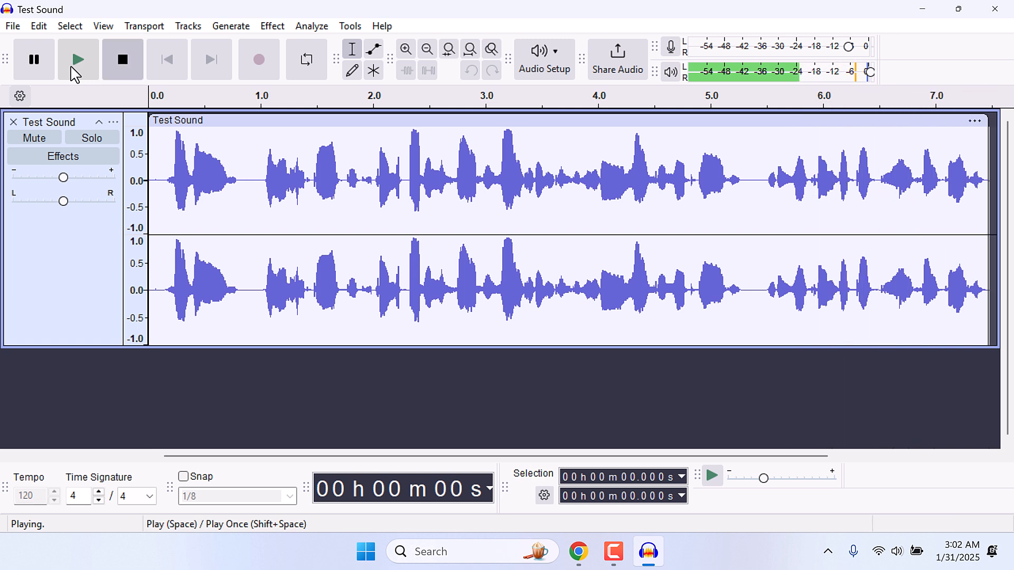
pyautogui.click(122, 59)
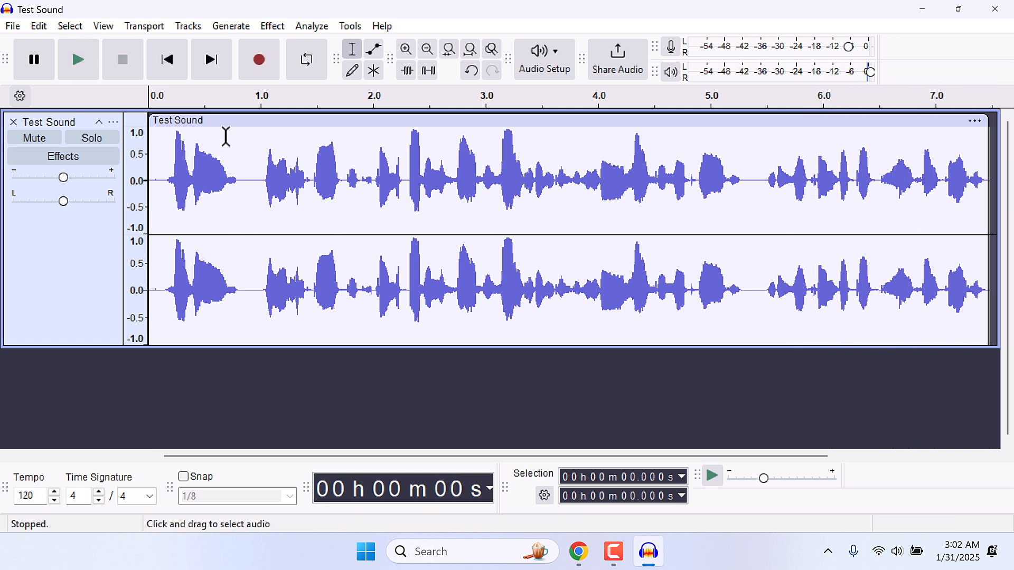
pyautogui.click(178, 120)
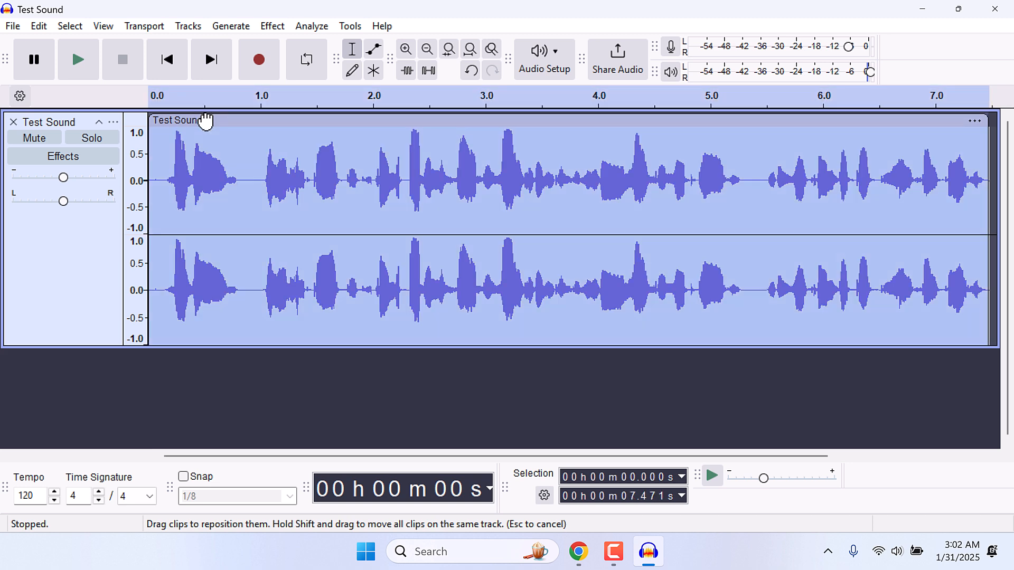
# Step: Run OpenVINO Whisper Transcription with CPU, base model, transcribe mode and auto language
pyautogui.click(311, 26)
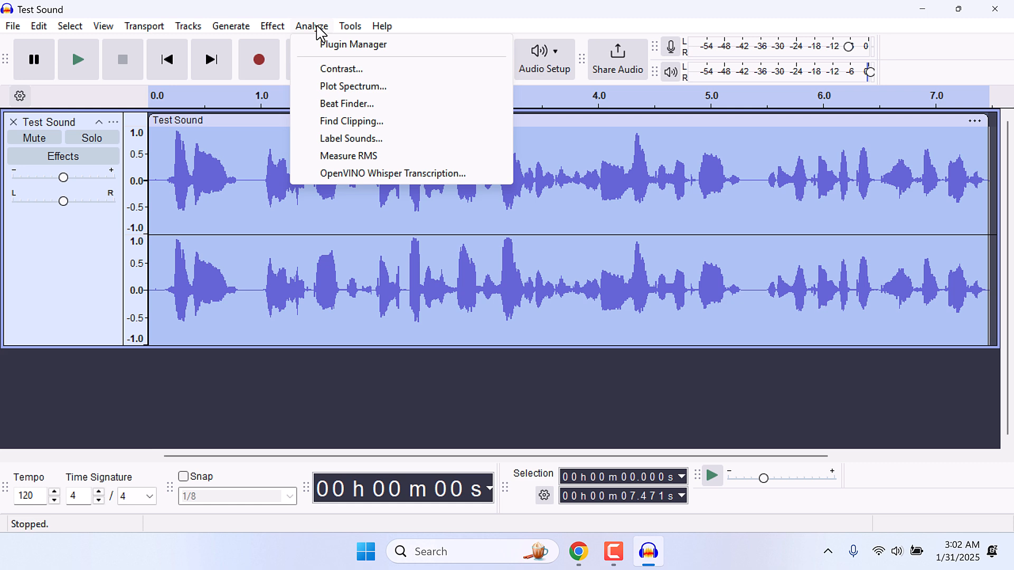
pyautogui.moveTo(349, 183)
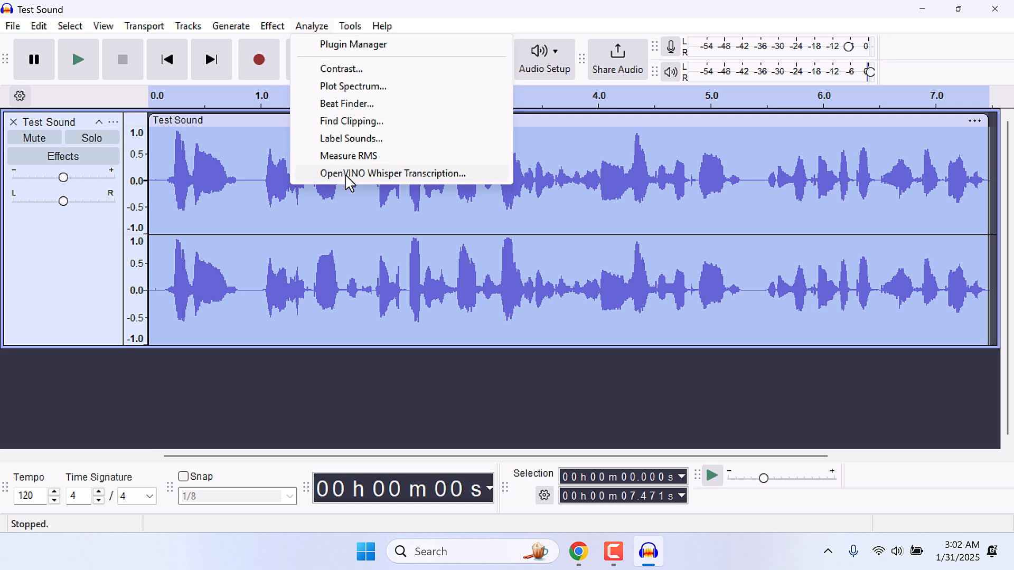
pyautogui.click(391, 174)
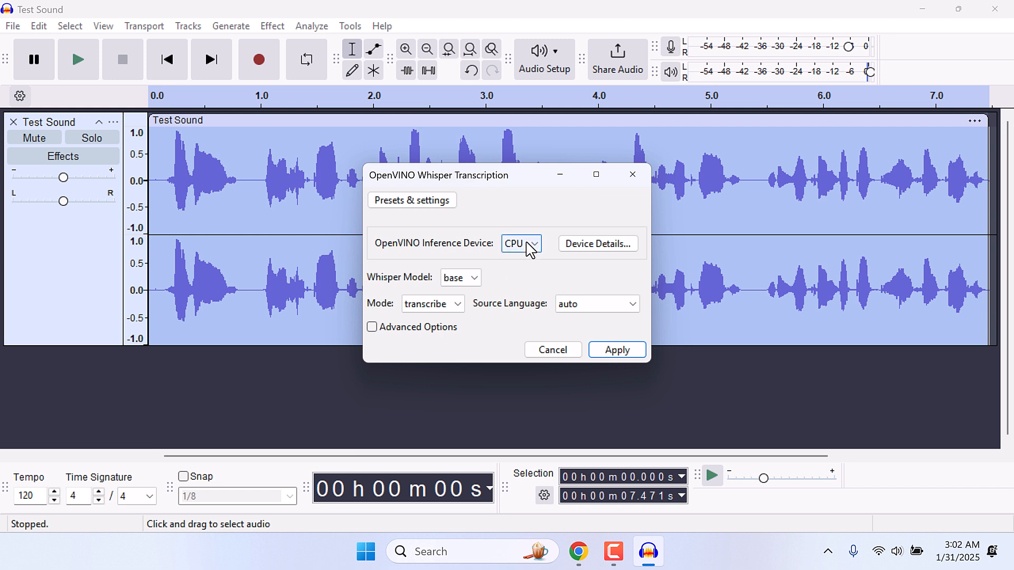
pyautogui.moveTo(517, 262)
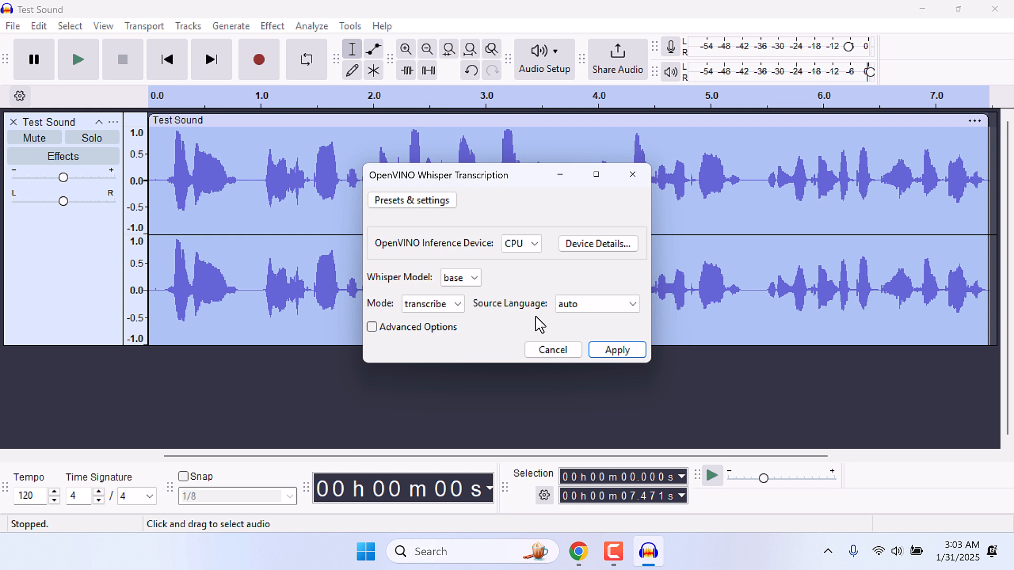
pyautogui.click(594, 304)
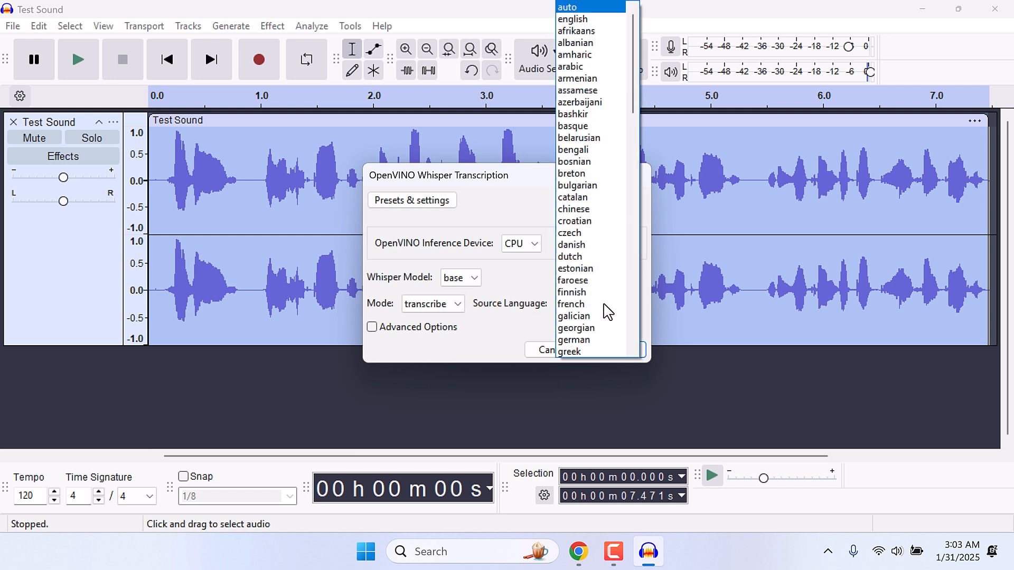
pyautogui.moveTo(579, 31)
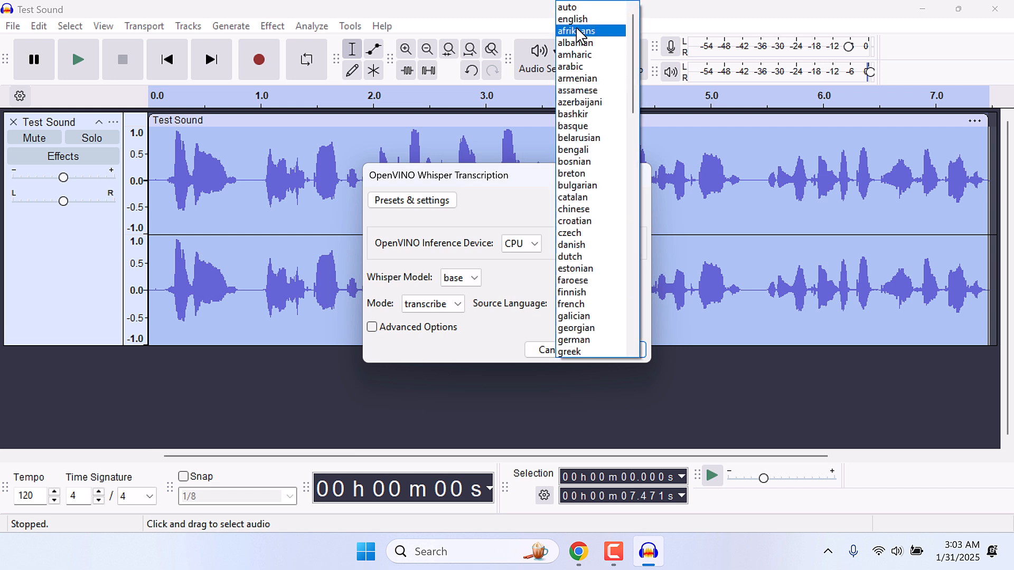
pyautogui.click(566, 7)
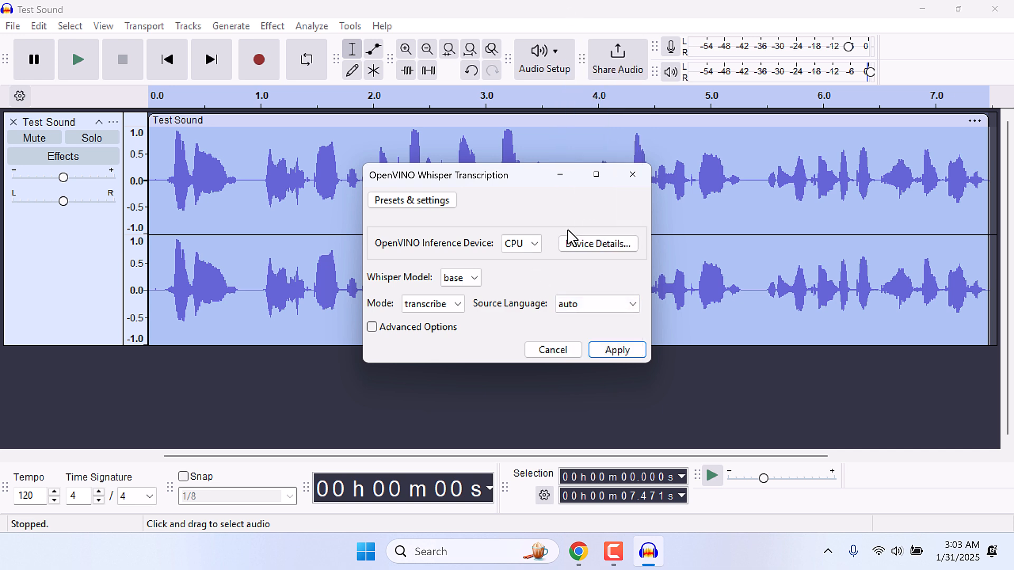
pyautogui.click(614, 350)
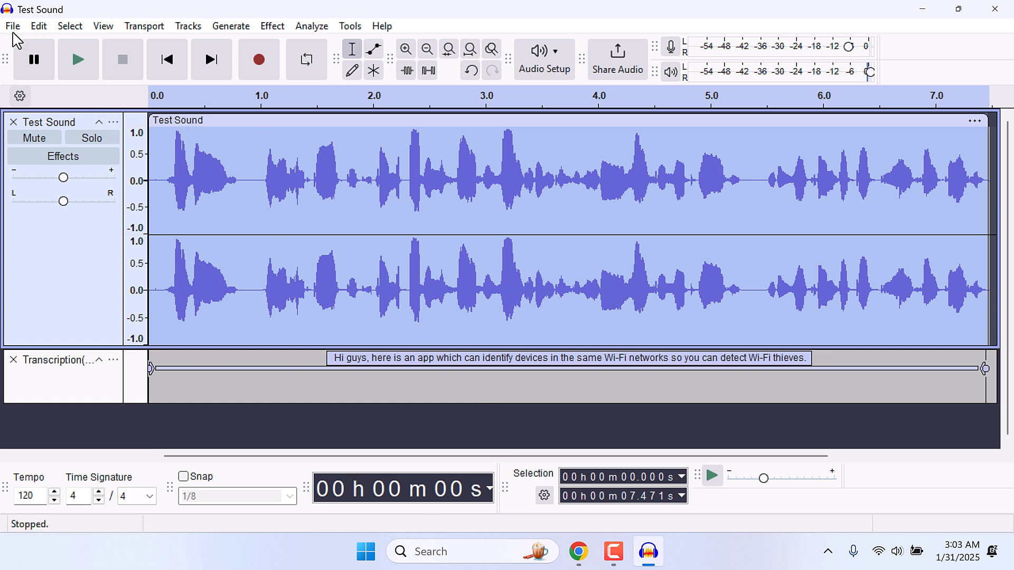
# Step: Export the label track with Export Labels as Transcription(base) on the Desktop
pyautogui.click(12, 26)
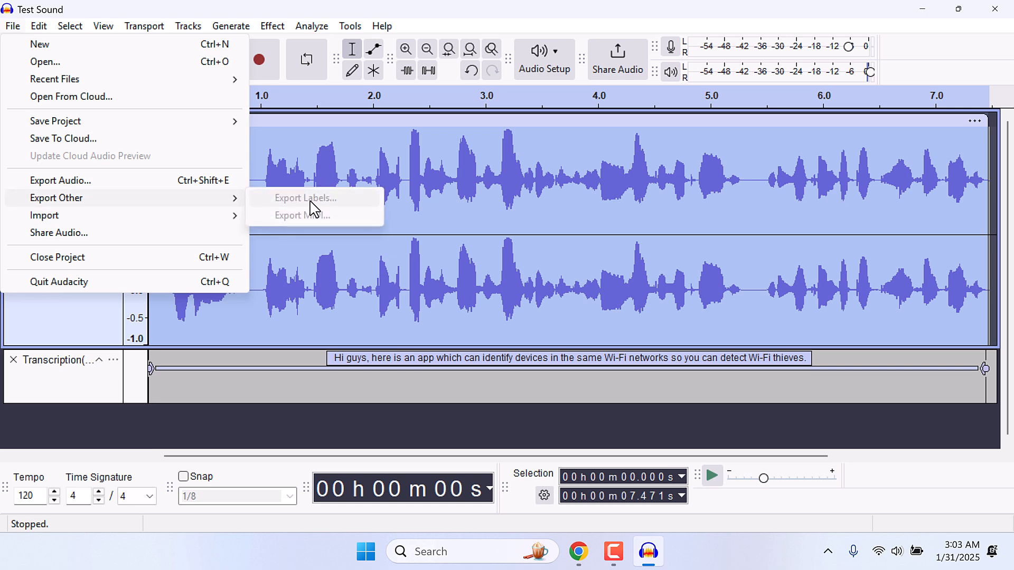
pyautogui.moveTo(170, 394)
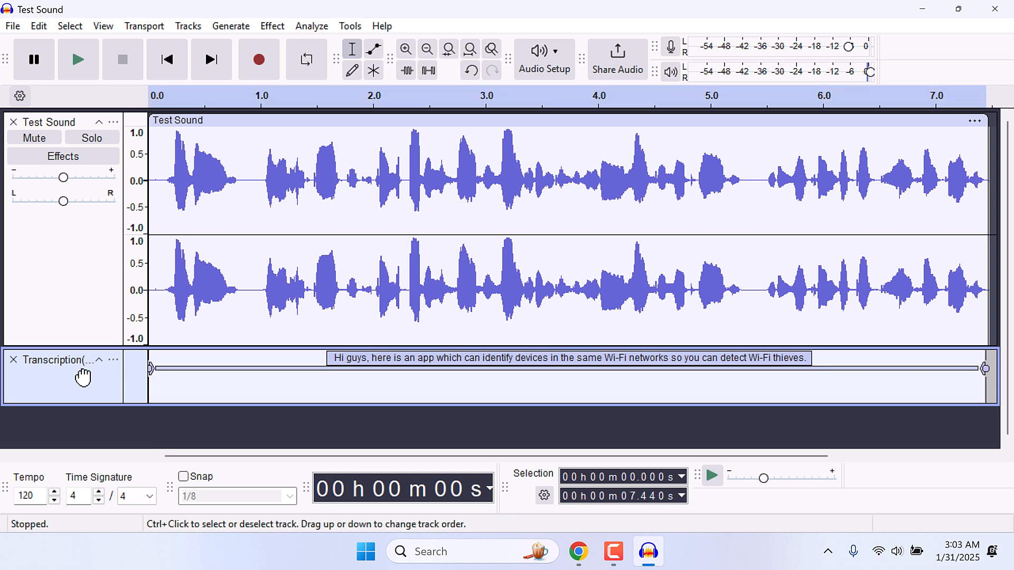
pyautogui.click(12, 26)
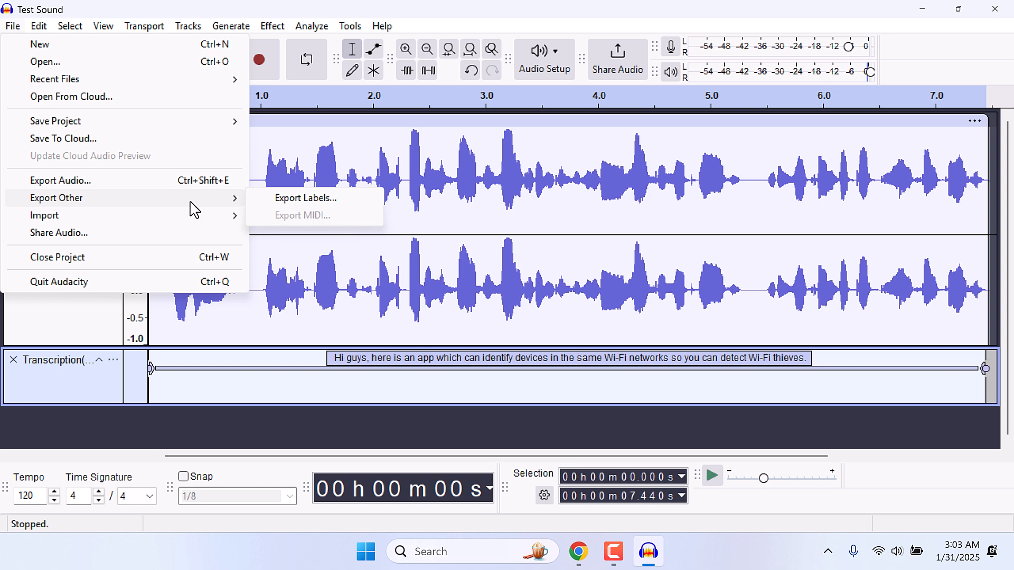
pyautogui.click(304, 198)
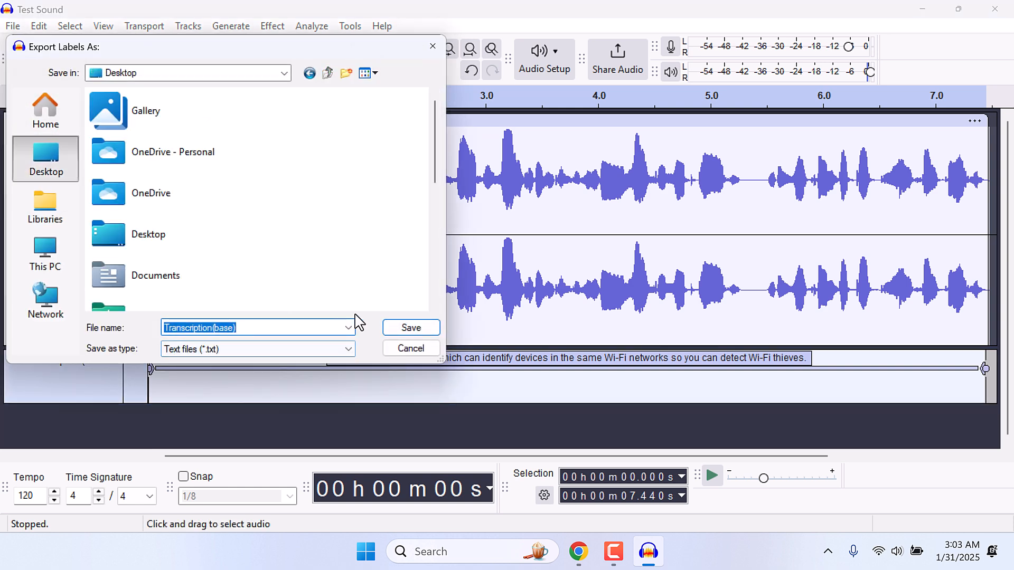
pyautogui.click(410, 328)
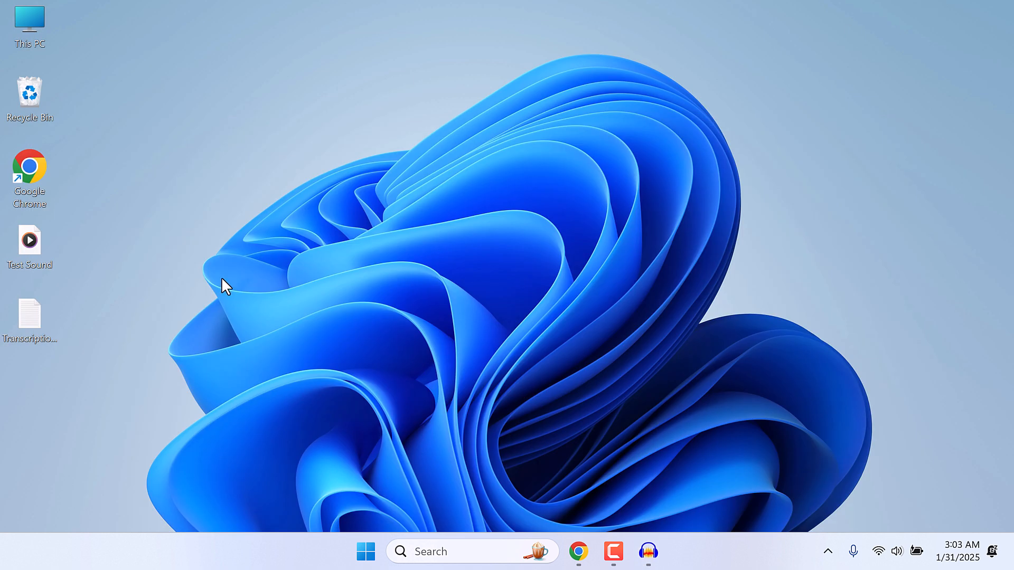
# Step: Open Transcription(base).txt in Notepad, review the 0–7.44 s line, and close it
pyautogui.click(29, 317)
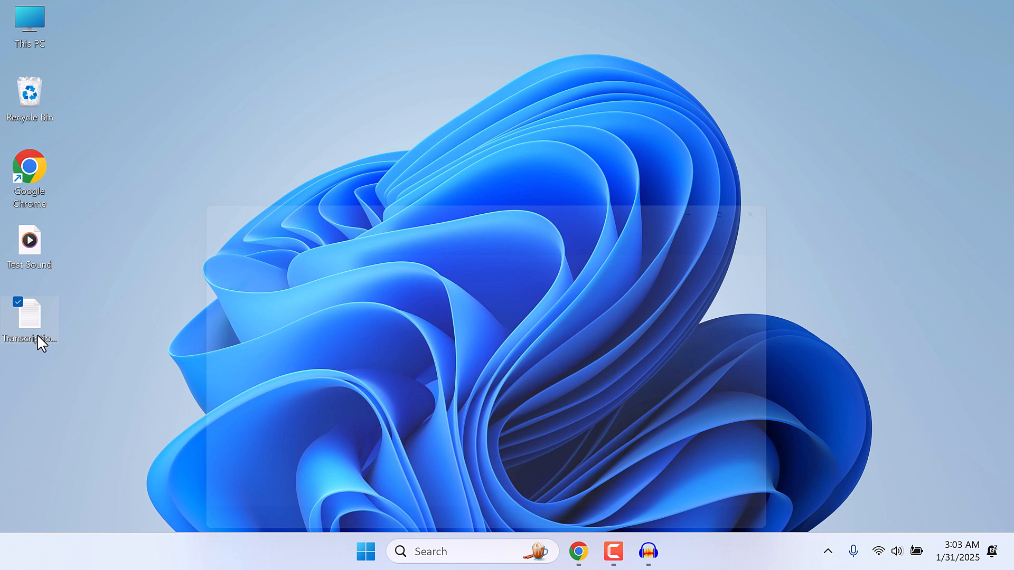
pyautogui.doubleClick(29, 315)
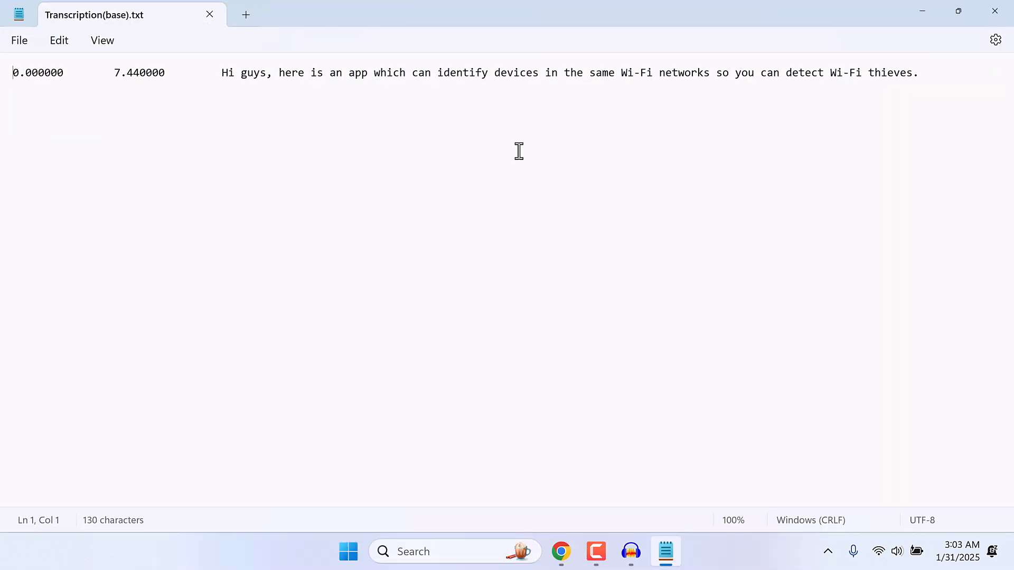
pyautogui.moveTo(996, 12)
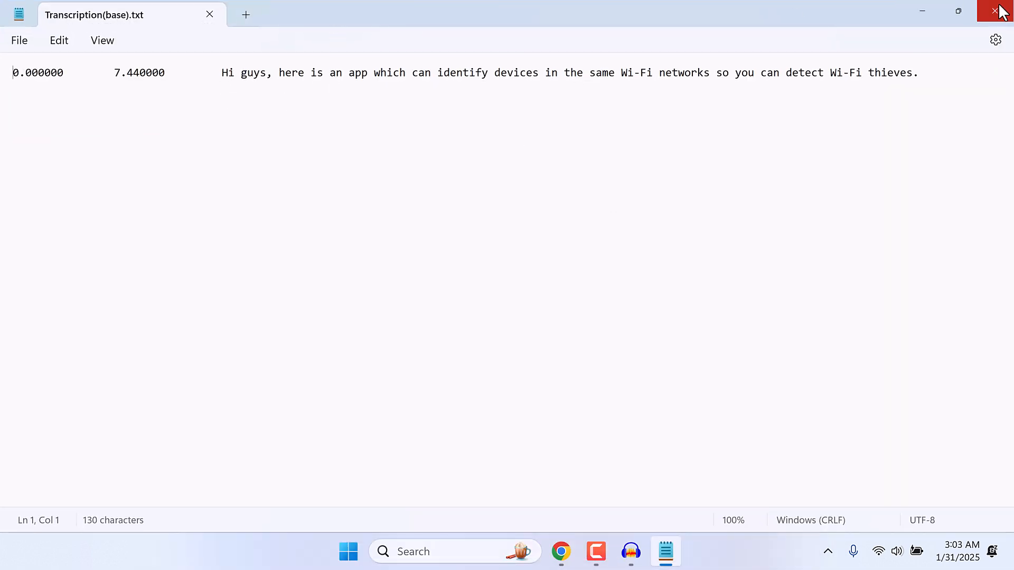
pyautogui.click(997, 12)
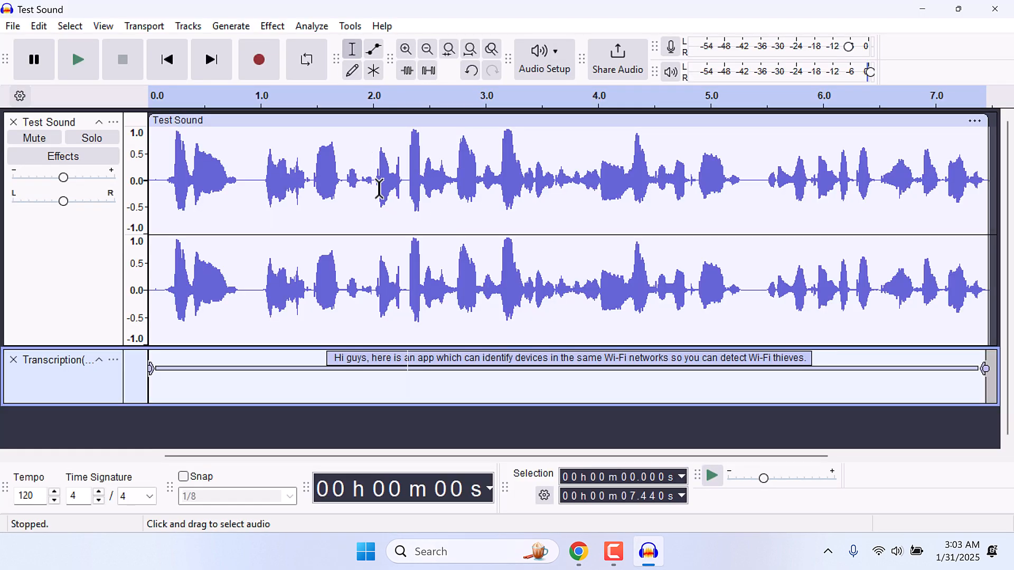
# Step: View the OpenVINO AI effects: Music Separation, Noise Suppression and Super Resolution
pyautogui.click(271, 26)
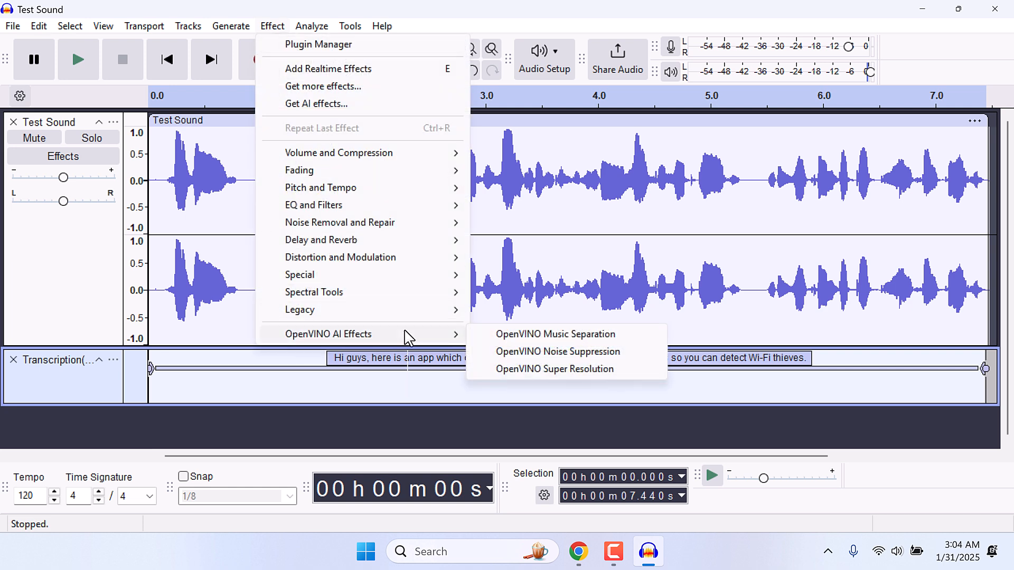
pyautogui.moveTo(536, 362)
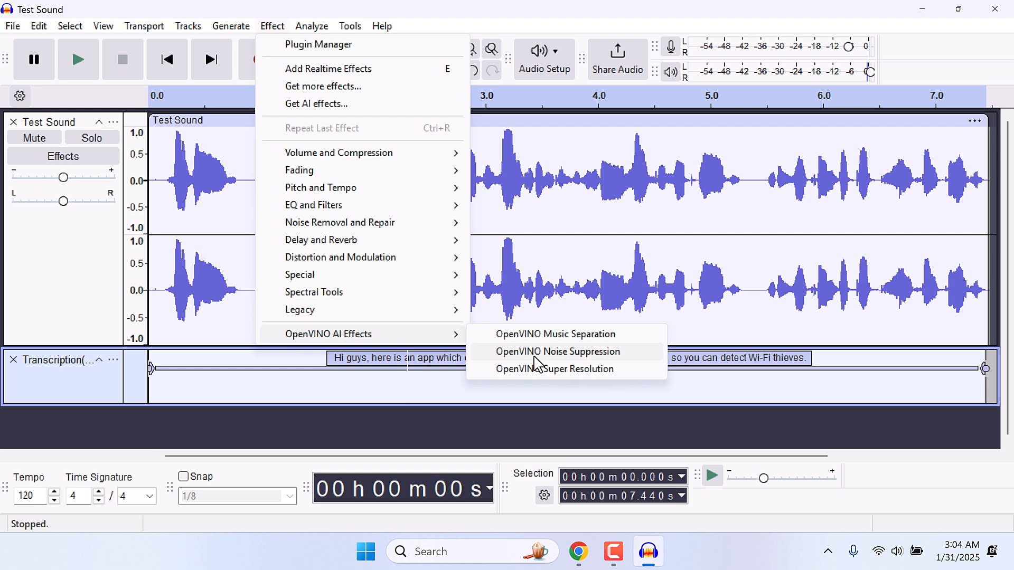
pyautogui.moveTo(584, 334)
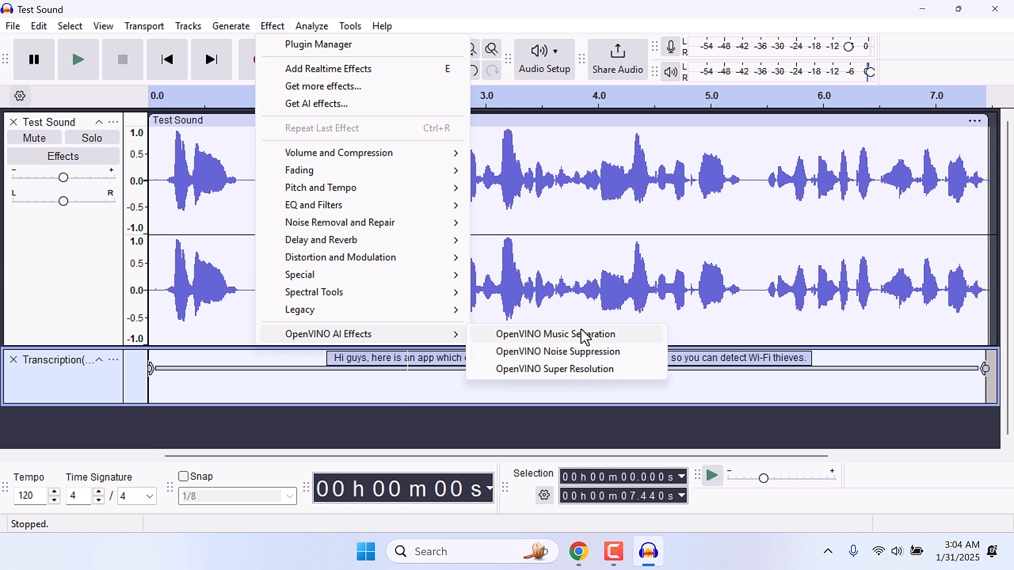
pyautogui.moveTo(204, 124)
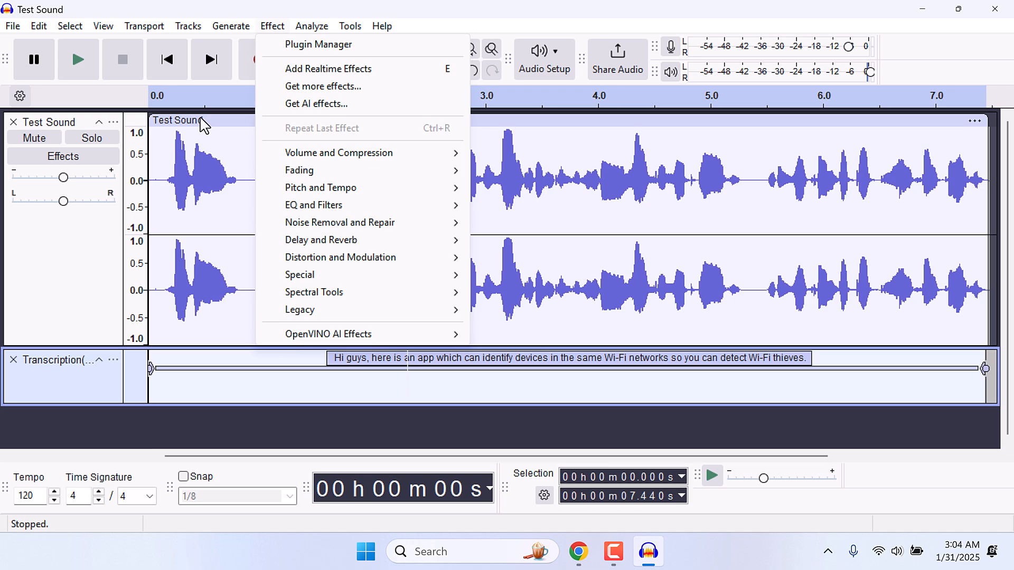